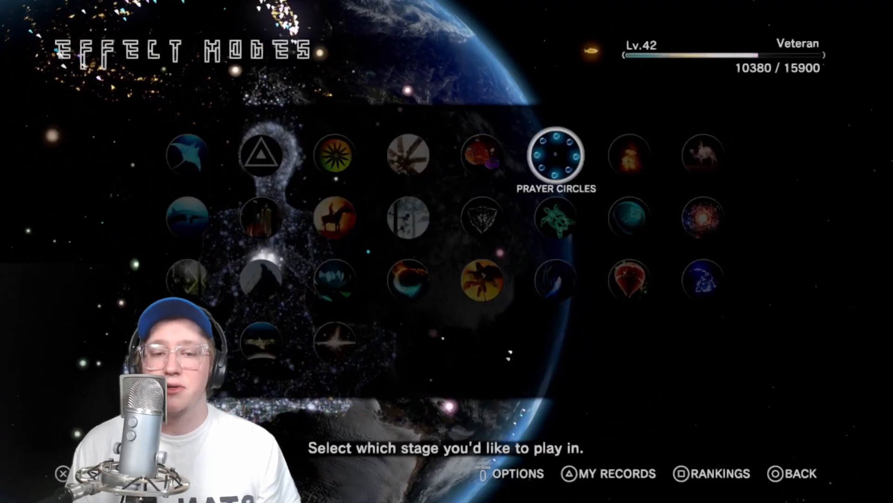
# - Move the stage choice from Spirit Canyon to Aurora Peak and start that stage
pyautogui.click(336, 219)
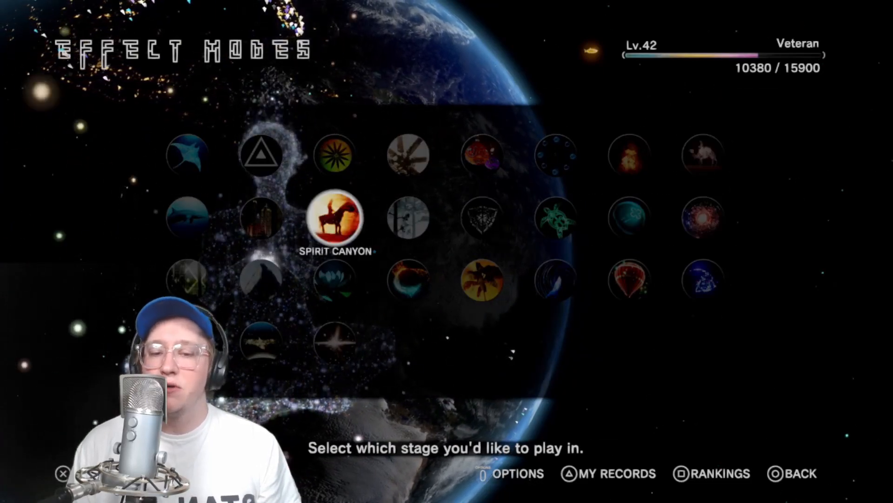
pyautogui.press('down')
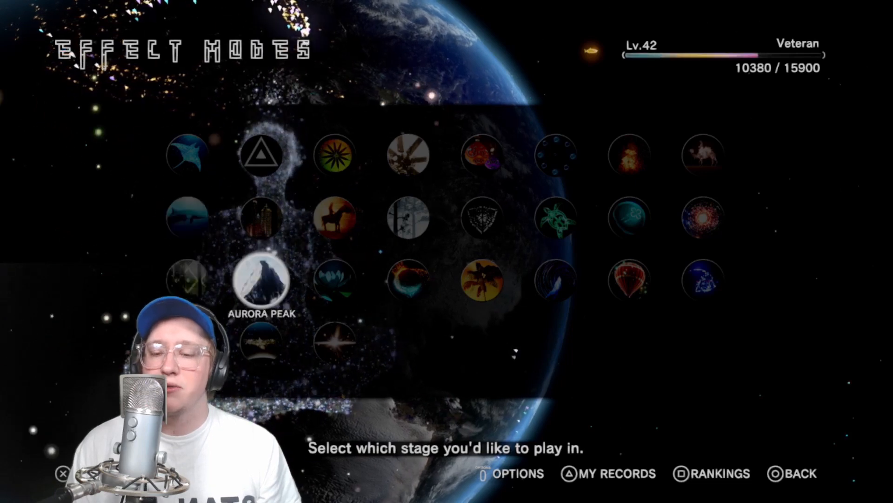
pyautogui.click(554, 279)
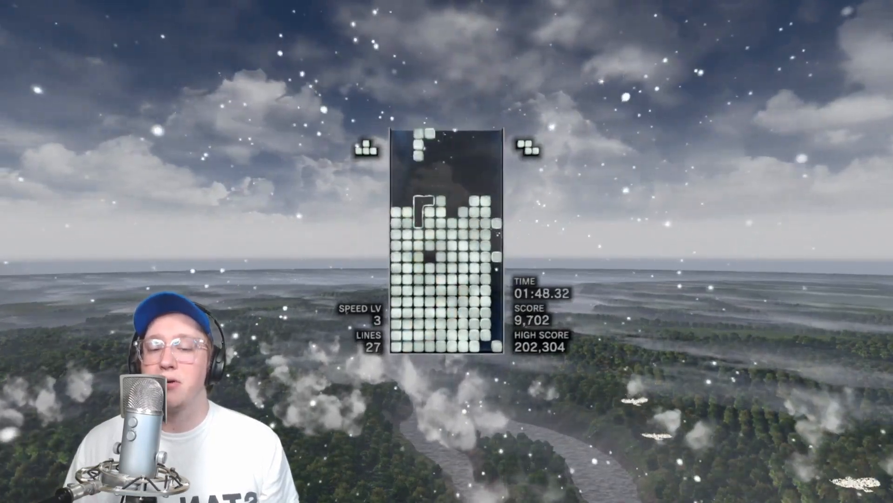
# - Steer and drop falling pieces onto the stack, holding 74 lines at speed level 8
pyautogui.press('Down')
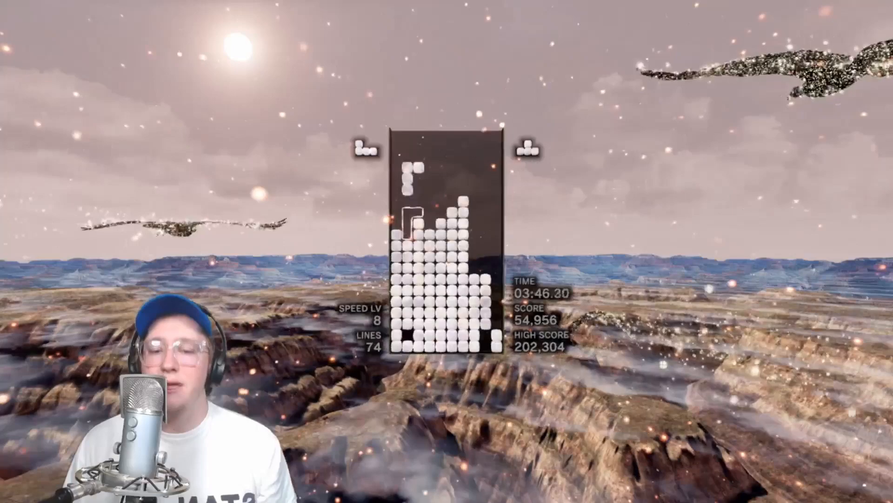
pyautogui.press('down')
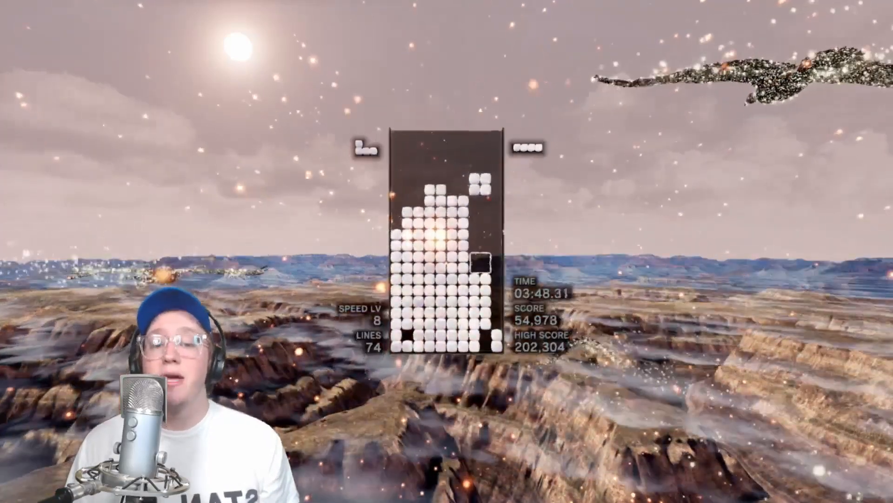